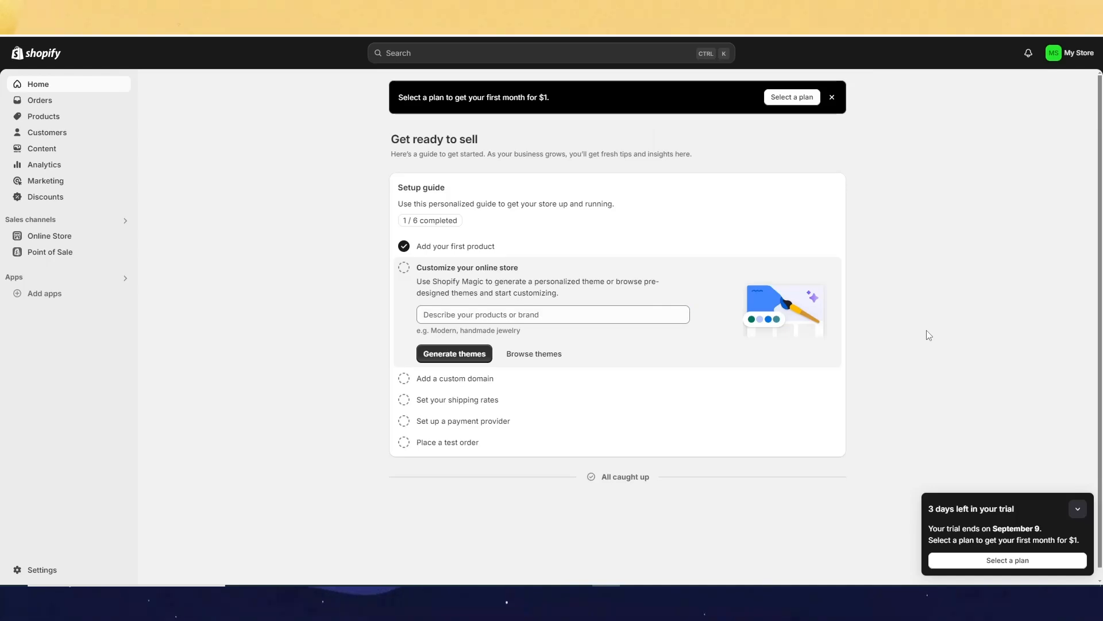
mouse_move(913, 355)
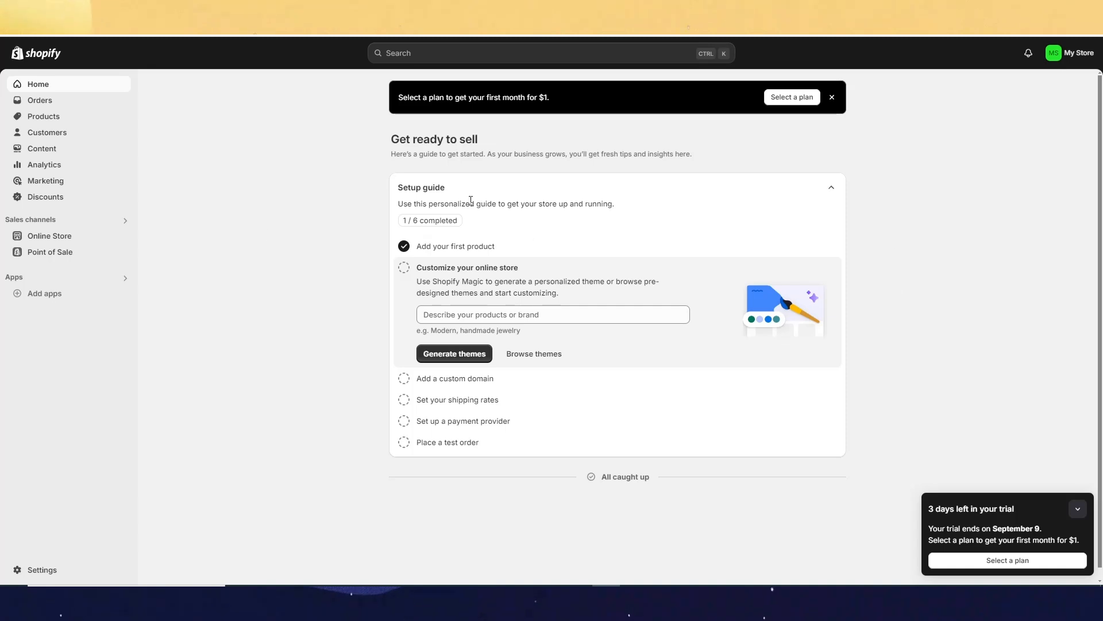
mouse_move(308, 201)
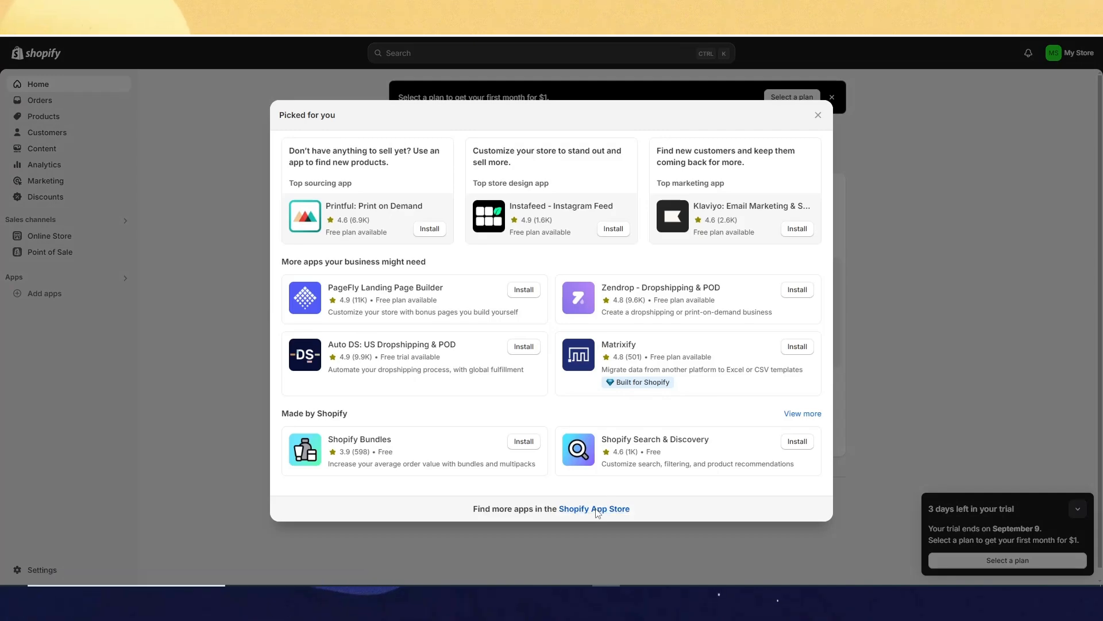
Search the full Shopify App Store for 'buy button', listing 328 matching apps
click(593, 508)
text(b)
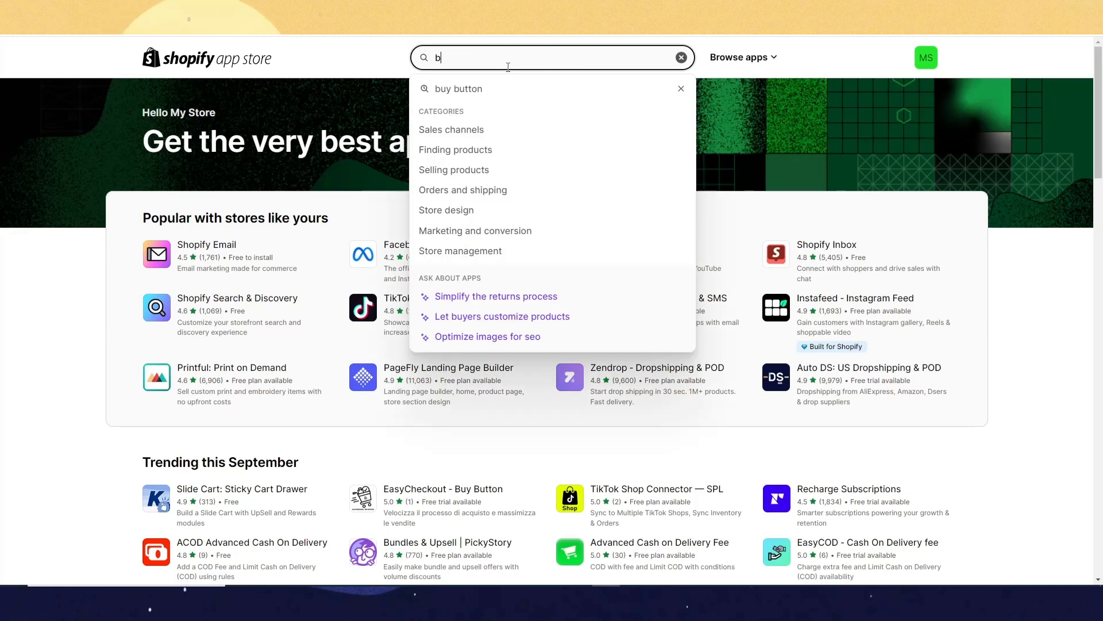
text(uy butt)
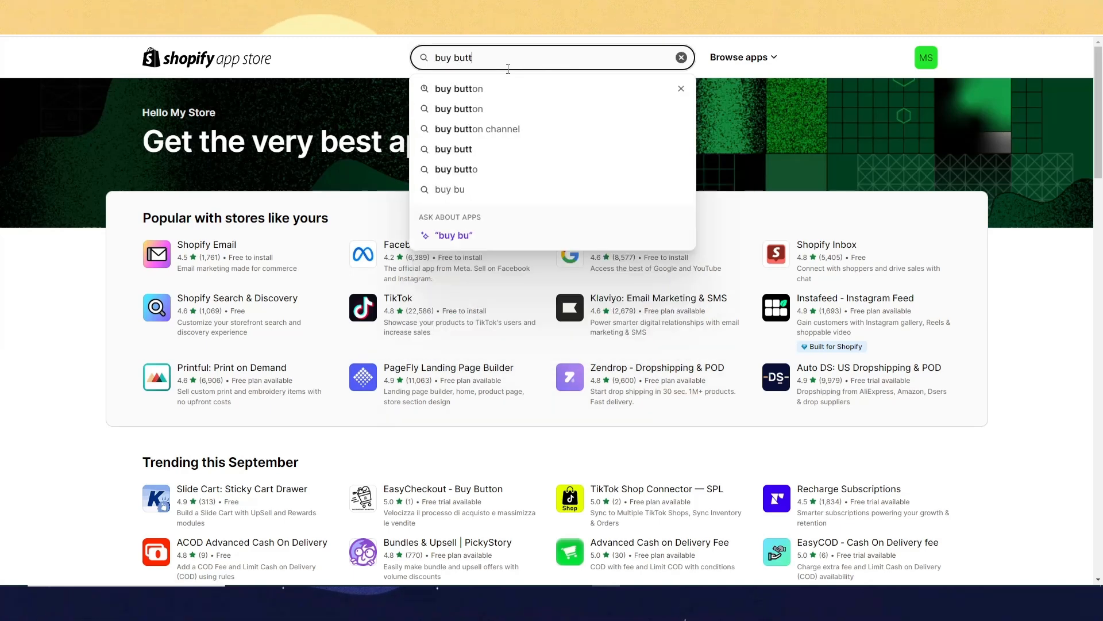
text(on)
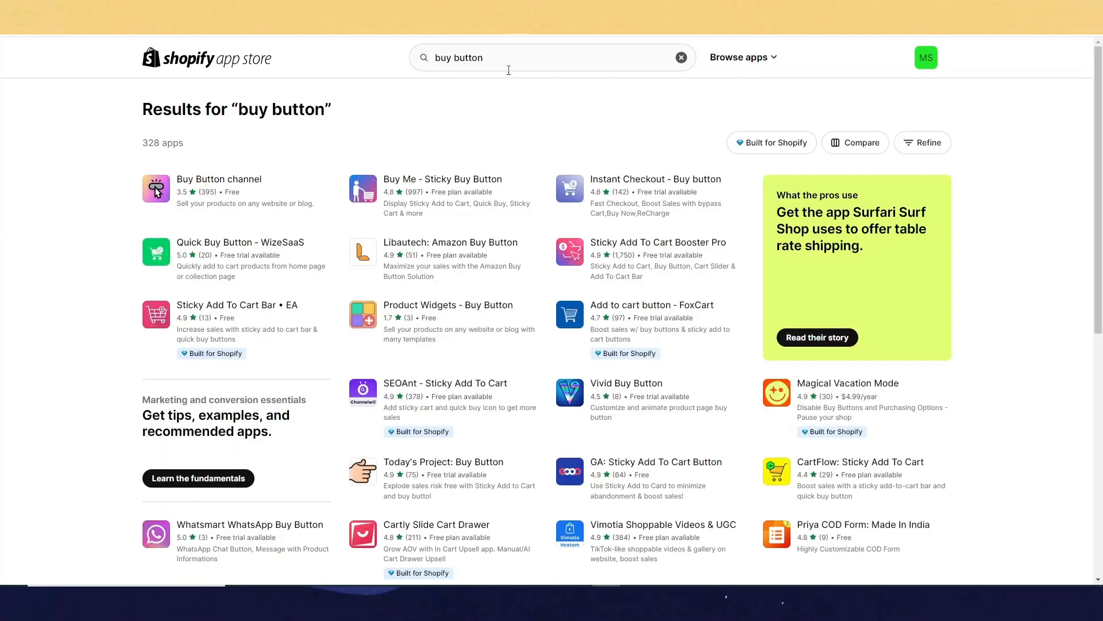
mouse_move(332, 315)
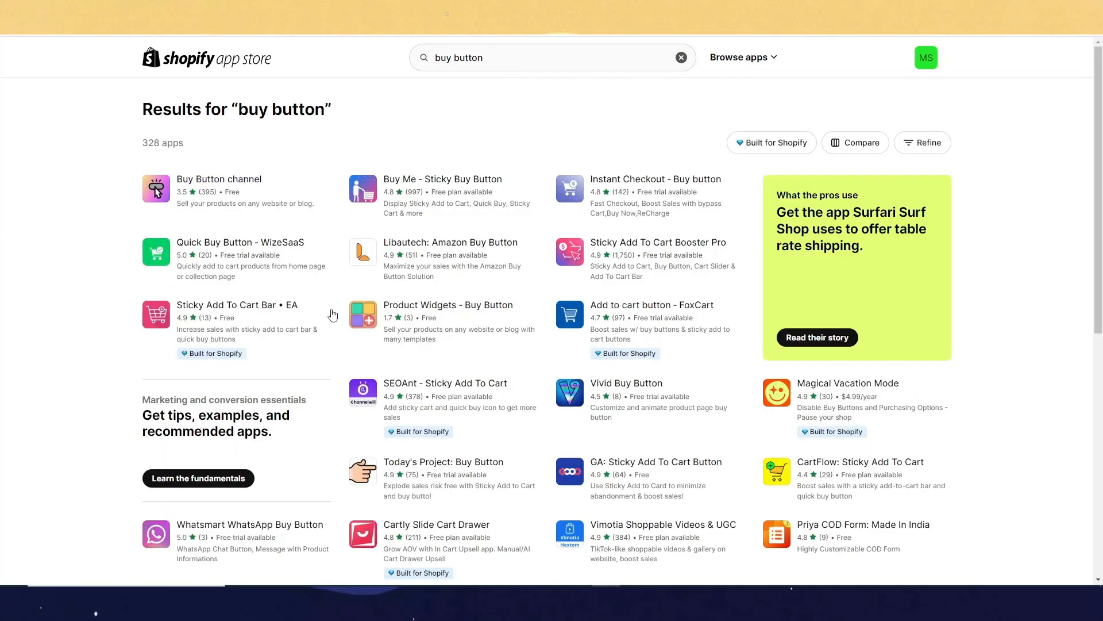
mouse_move(472, 145)
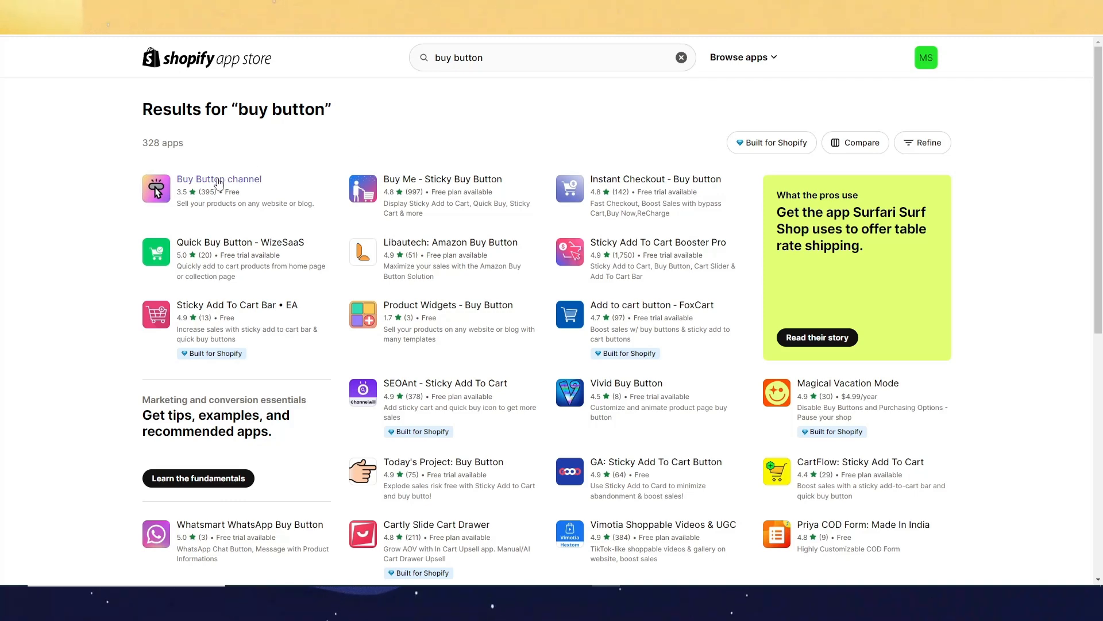
Install the Buy Button channel and pick the tshirt product for a new Buy Button
click(219, 179)
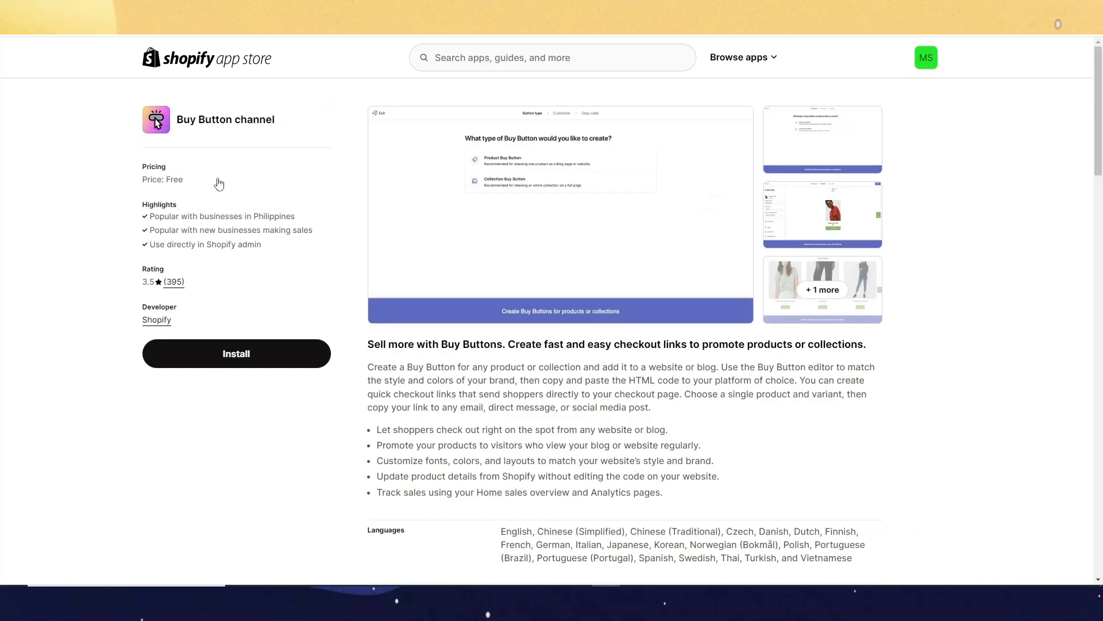
click(236, 354)
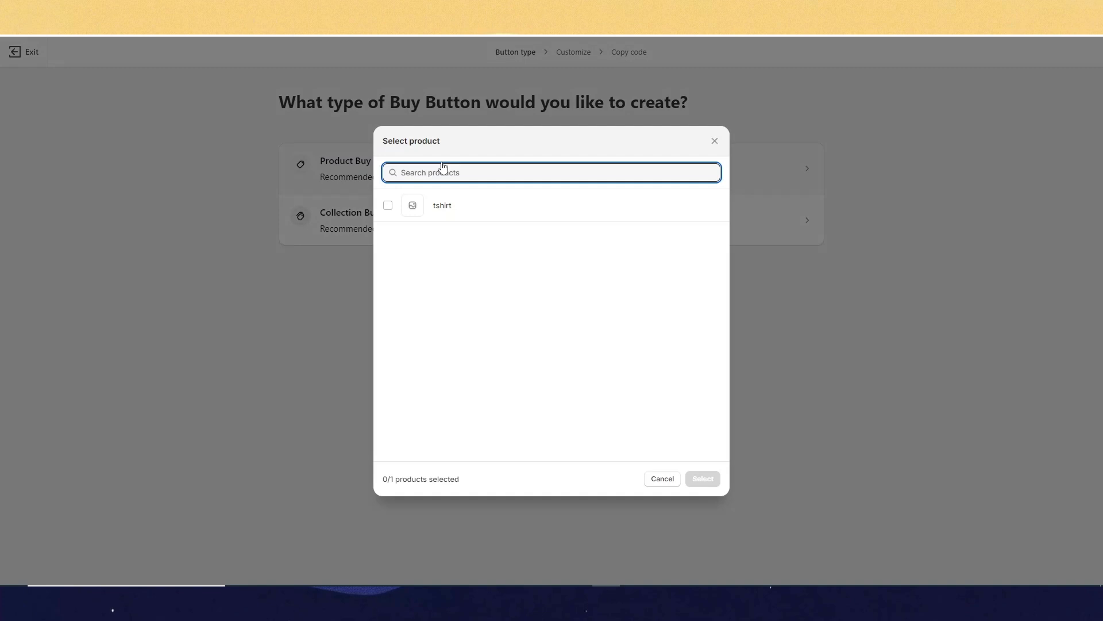
mouse_move(445, 234)
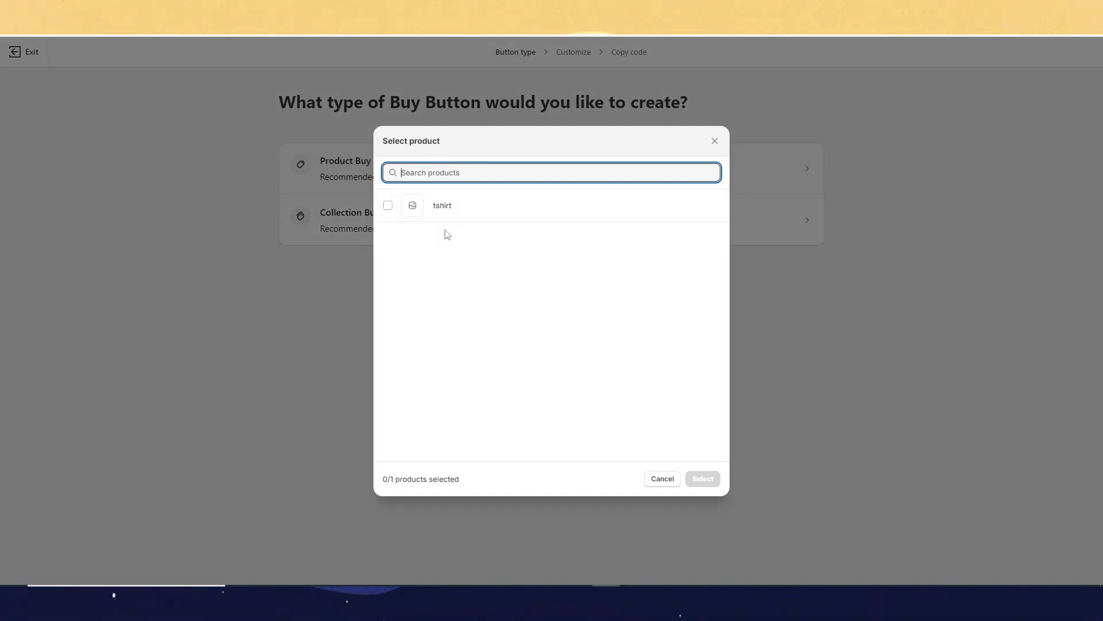
click(388, 205)
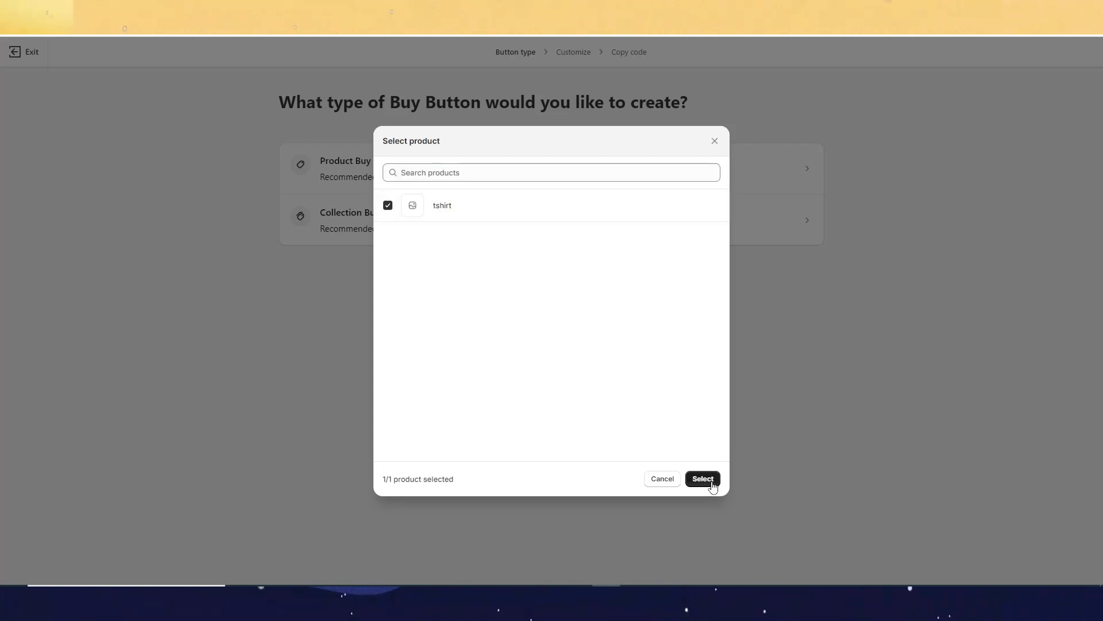
Confirm the tshirt product and set the button to Direct to checkout, showing Buy now
click(701, 479)
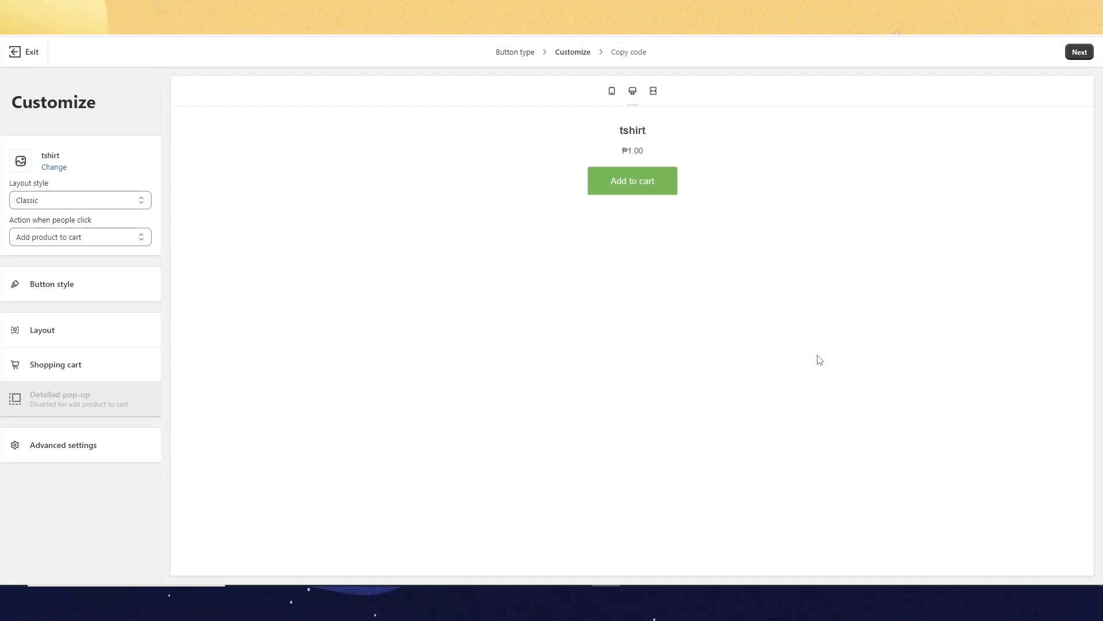
click(631, 180)
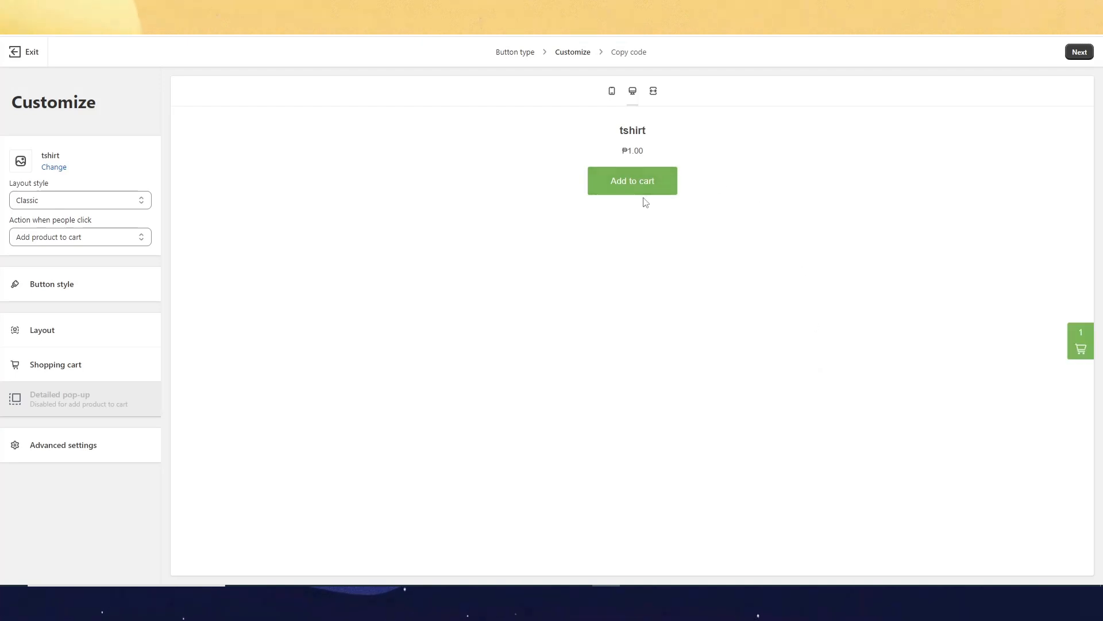
mouse_move(626, 192)
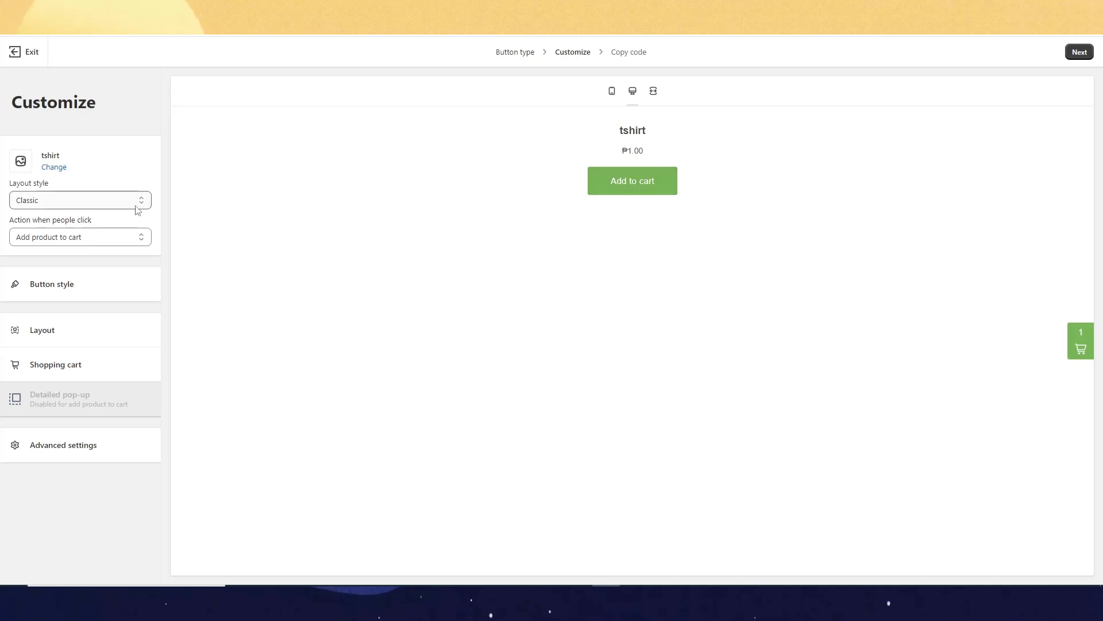
click(79, 236)
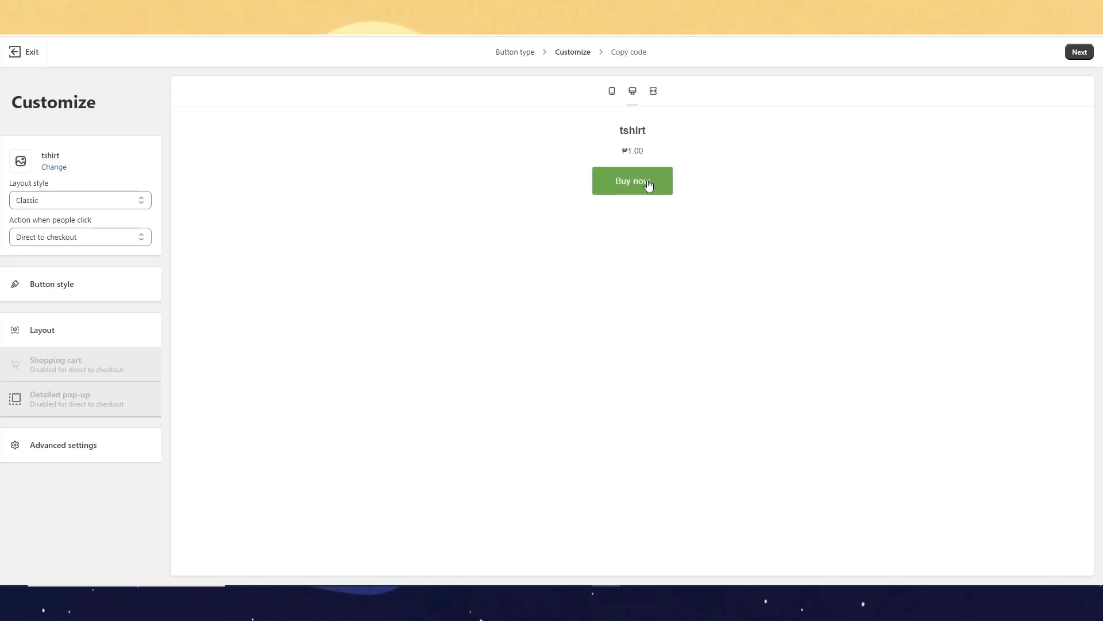
mouse_move(95, 295)
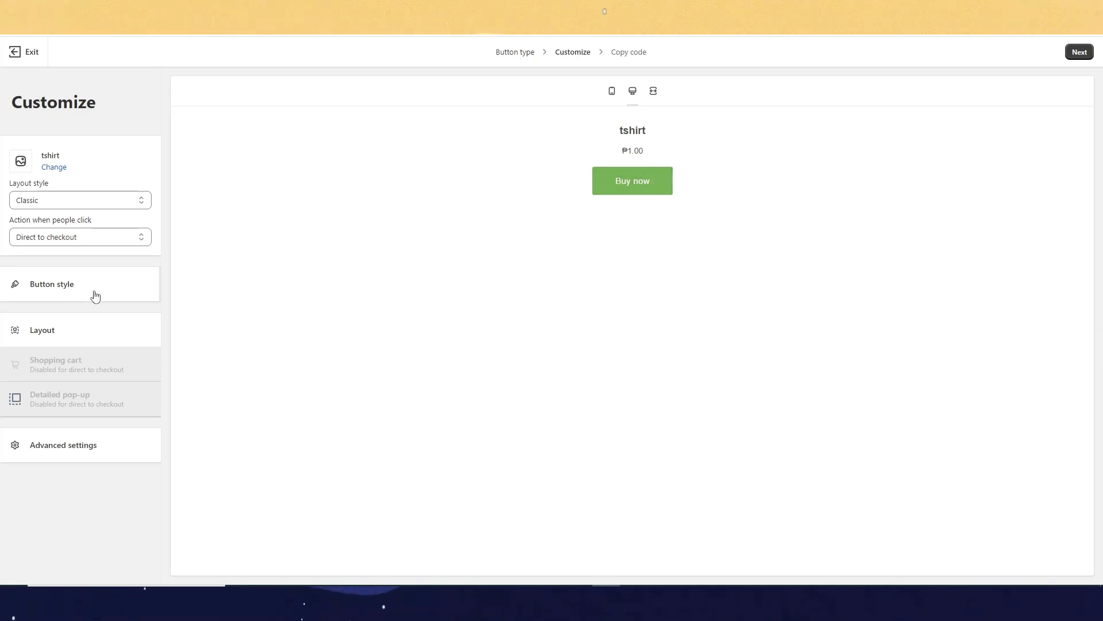
mouse_move(79, 316)
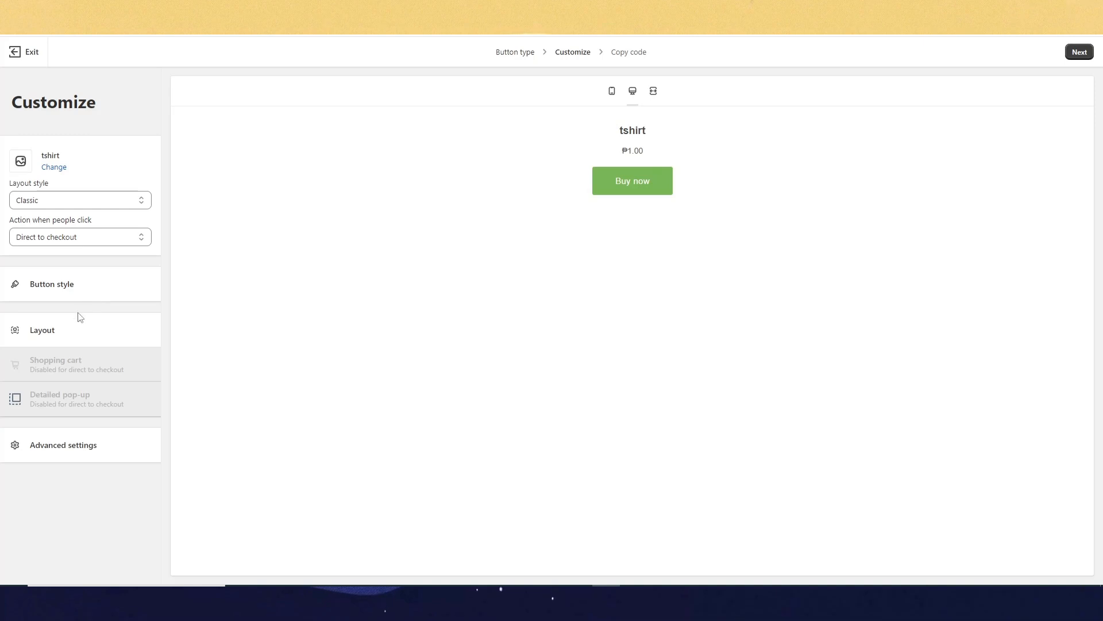
mouse_move(418, 295)
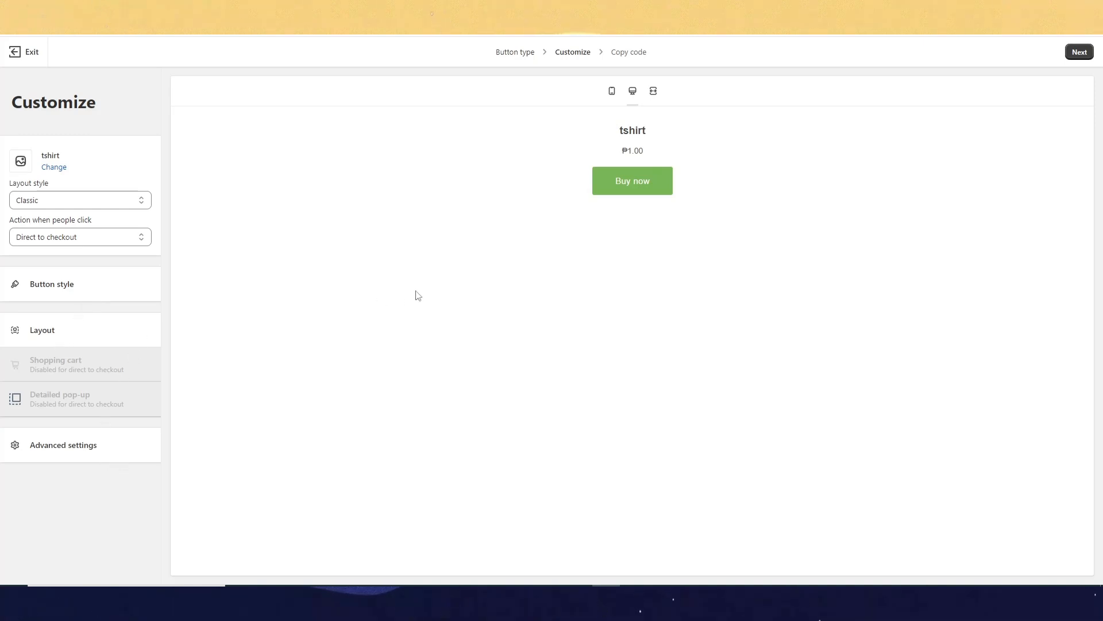
mouse_move(104, 287)
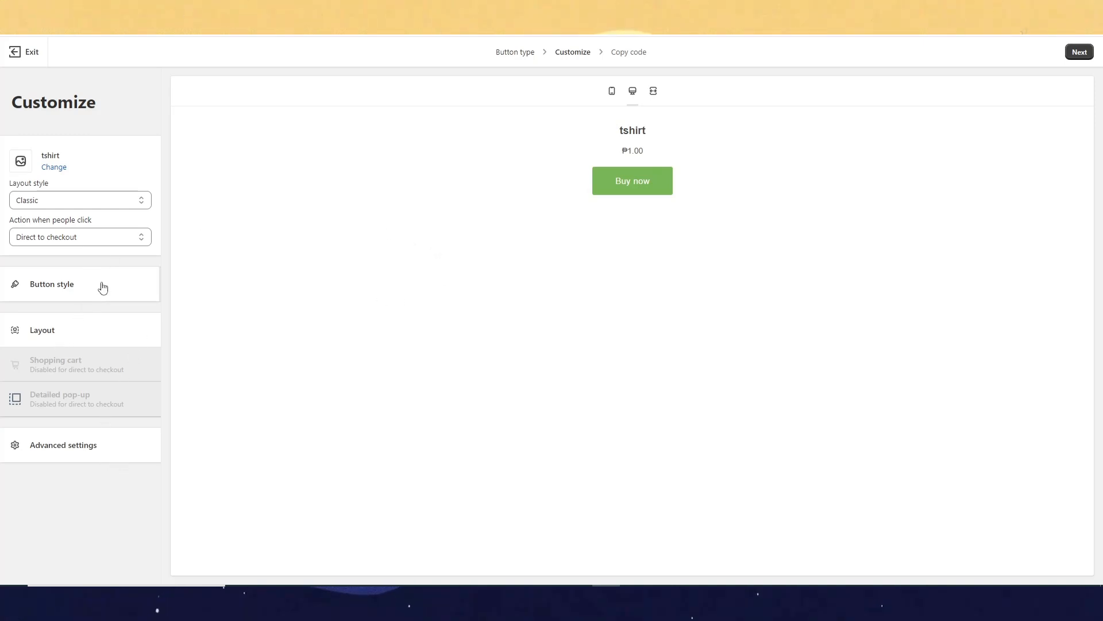
mouse_move(988, 79)
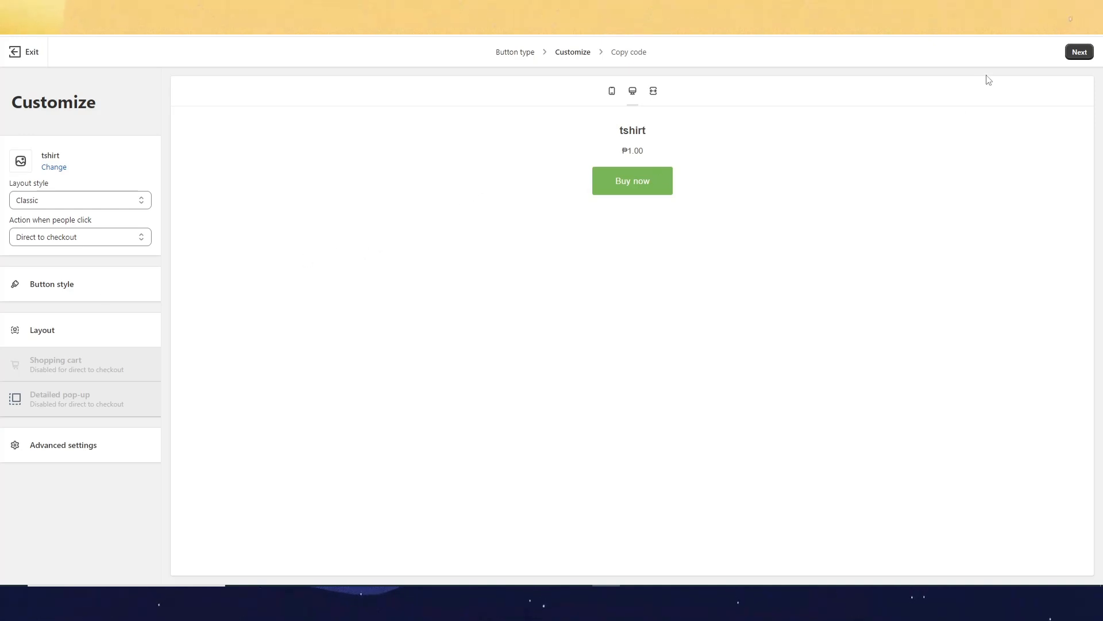
Move to the code step and copy the tshirt Buy Button embed code
click(1079, 51)
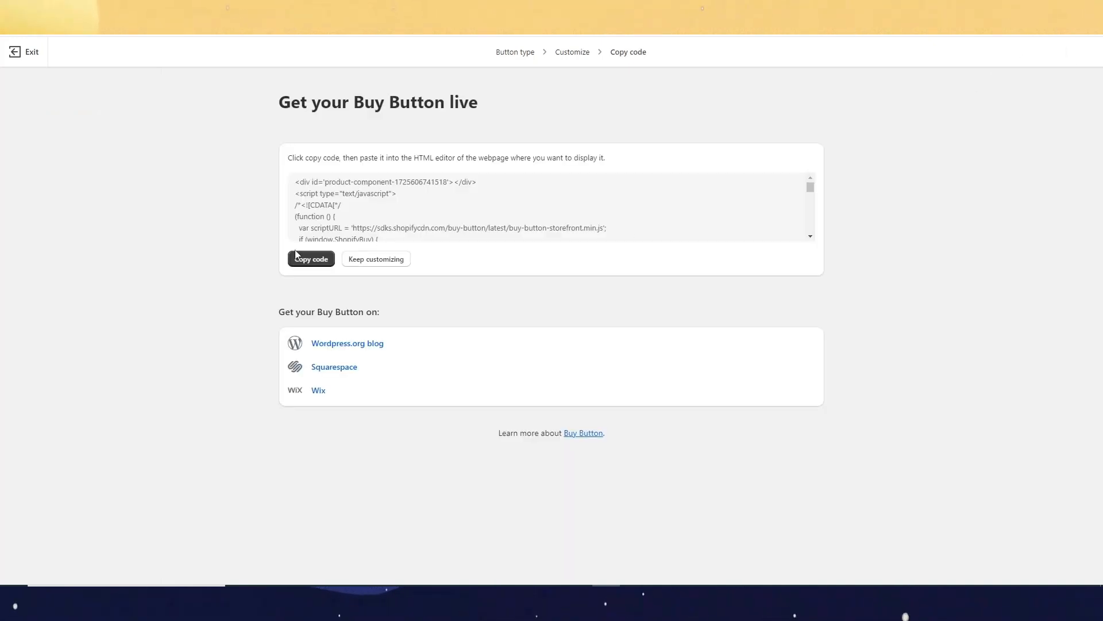
click(310, 258)
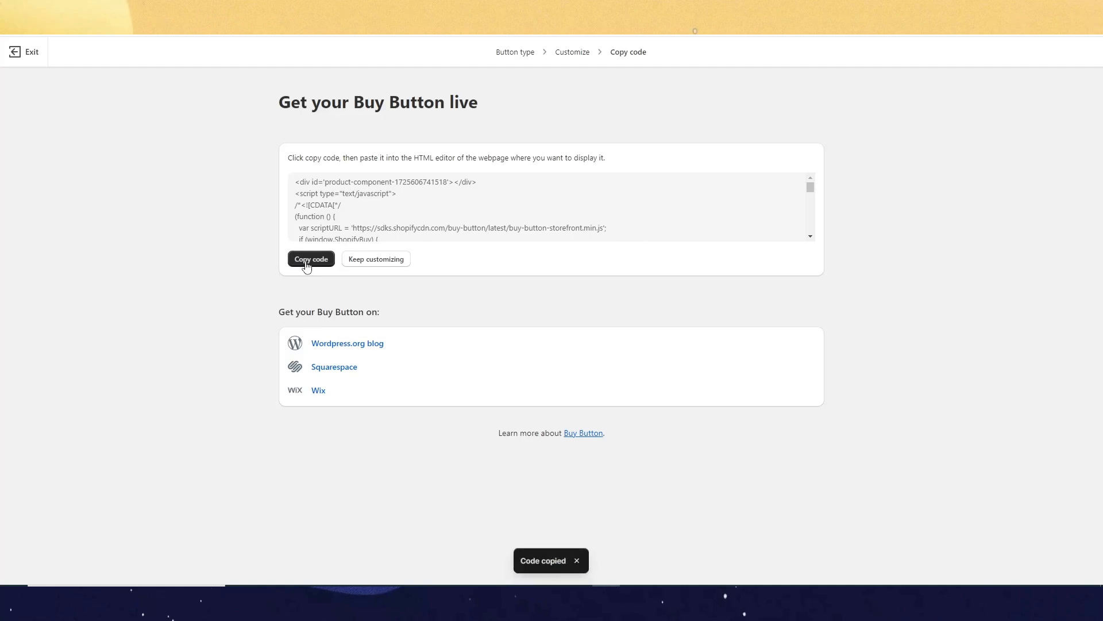
mouse_move(233, 176)
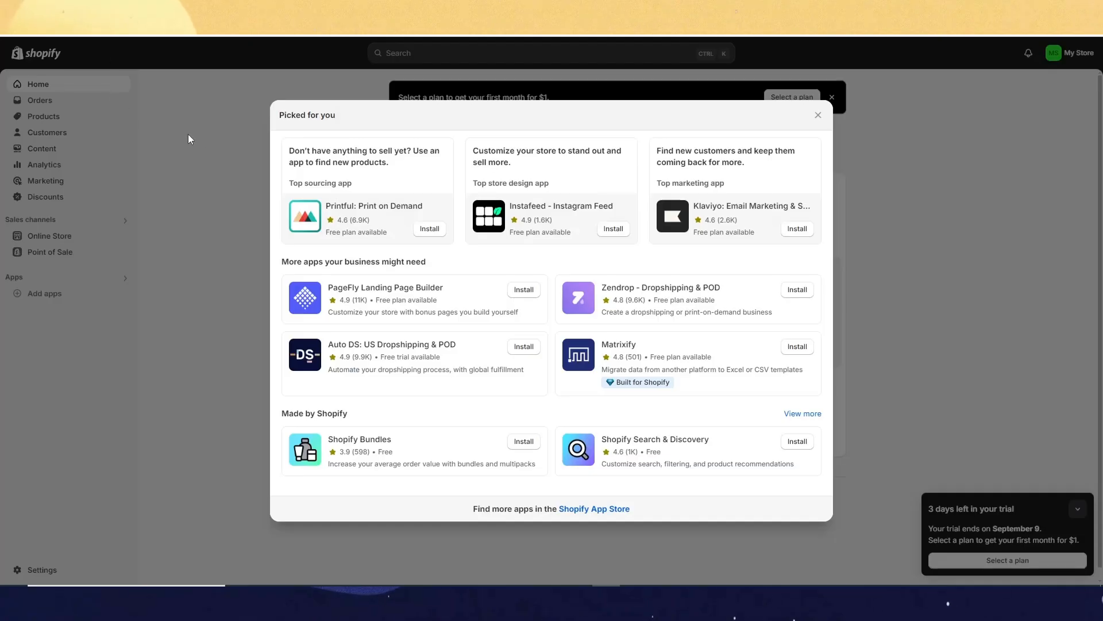
Dismiss the recommended apps popup and open the Online Store Pages list
click(818, 115)
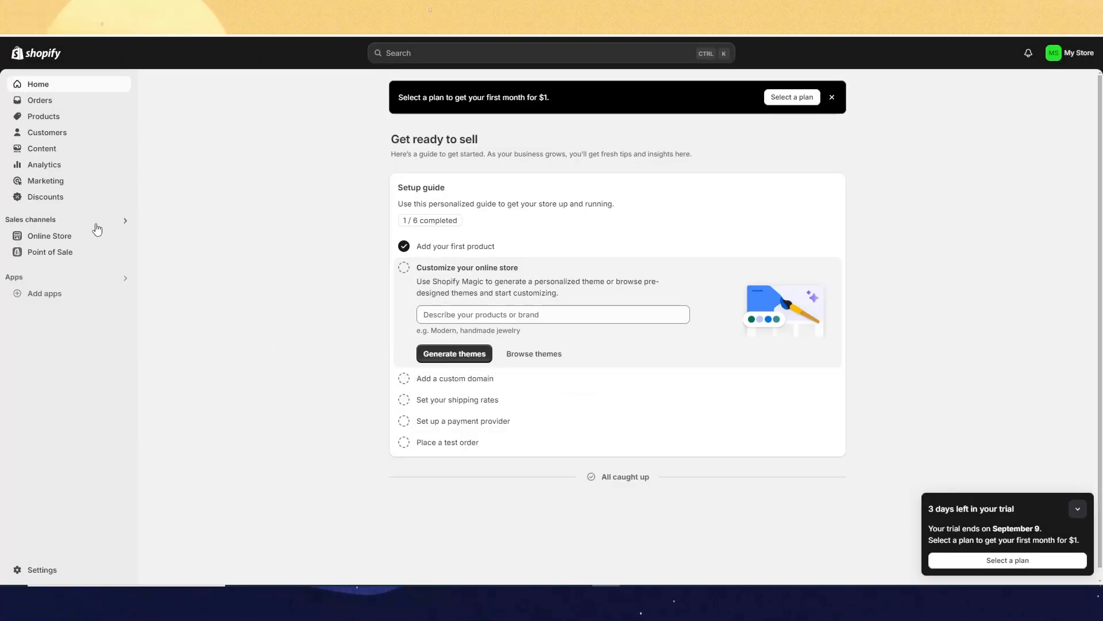
click(49, 235)
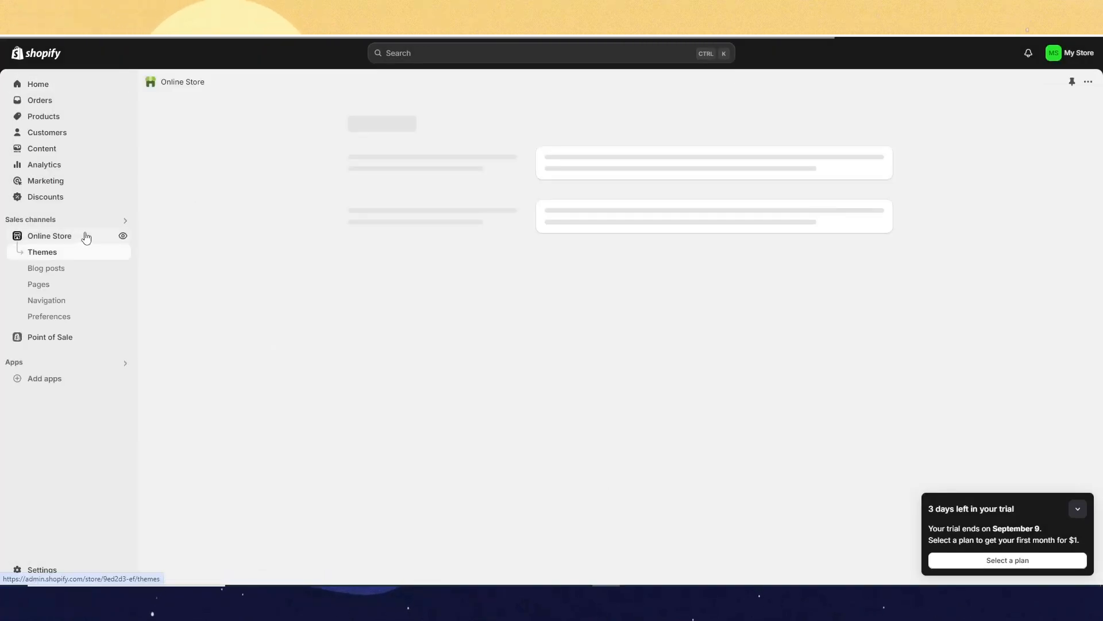
click(41, 251)
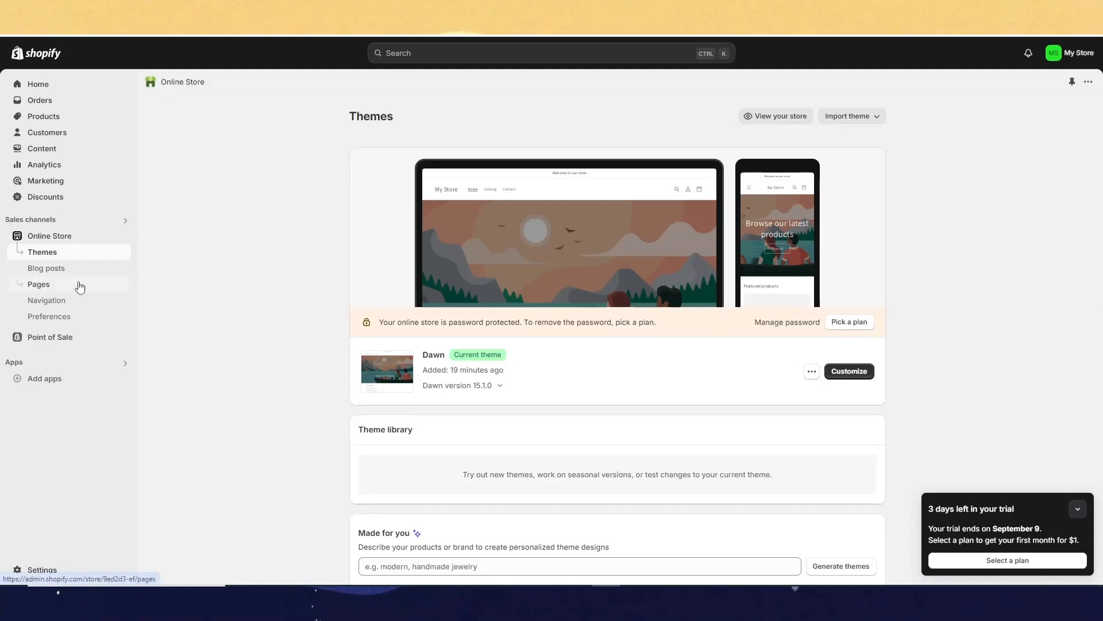
click(38, 283)
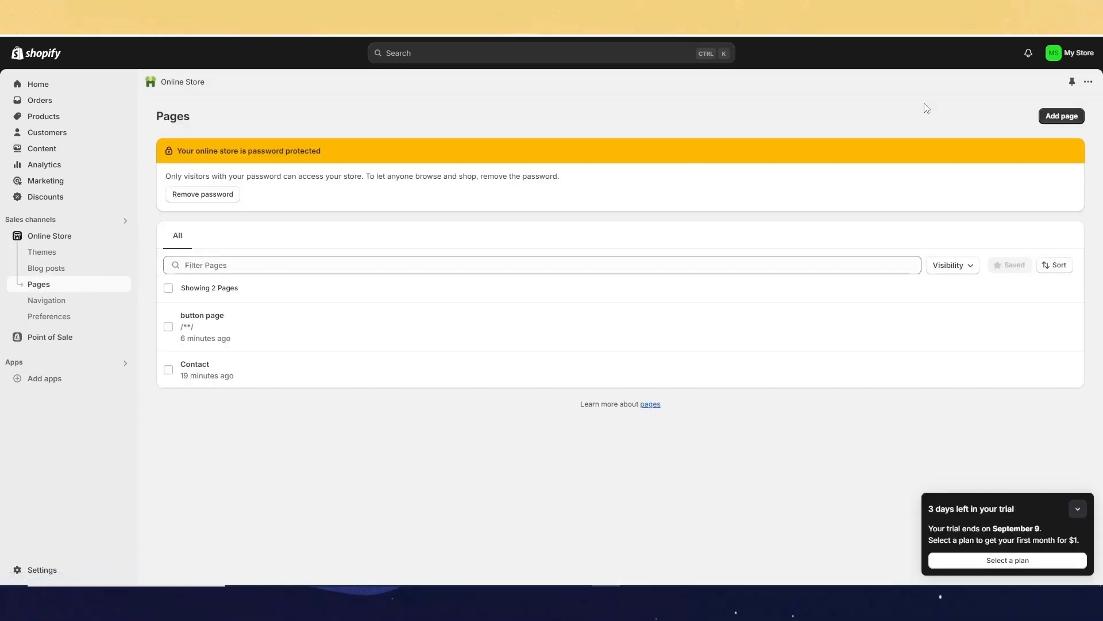
Add a page titled 'buy button page' containing the embed code, then view it live
click(1061, 117)
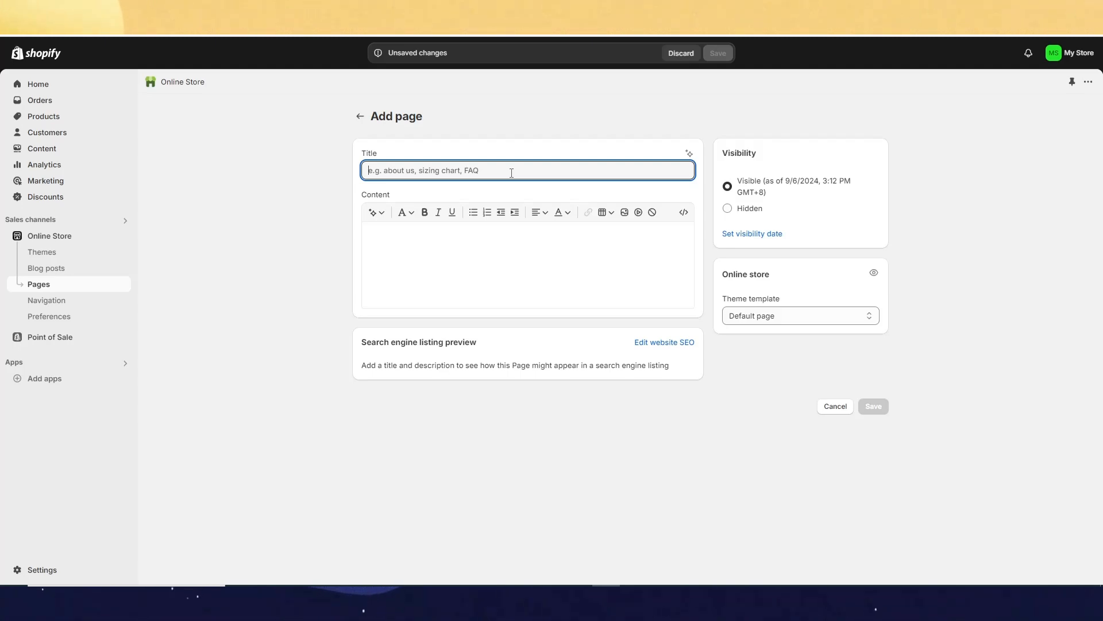
text(buy bu)
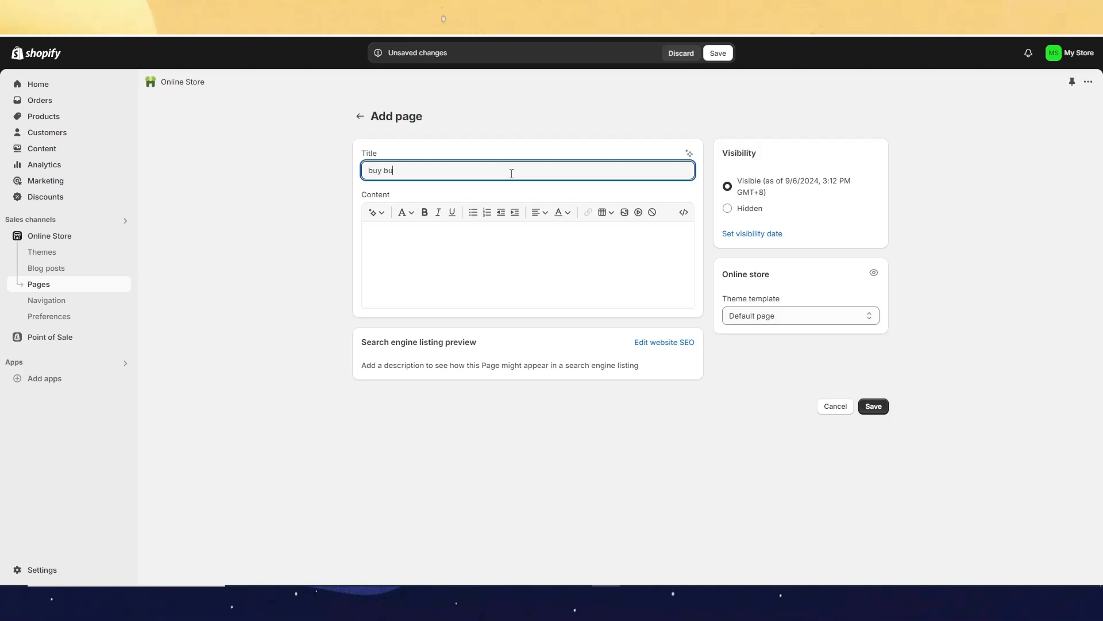
text(tton page)
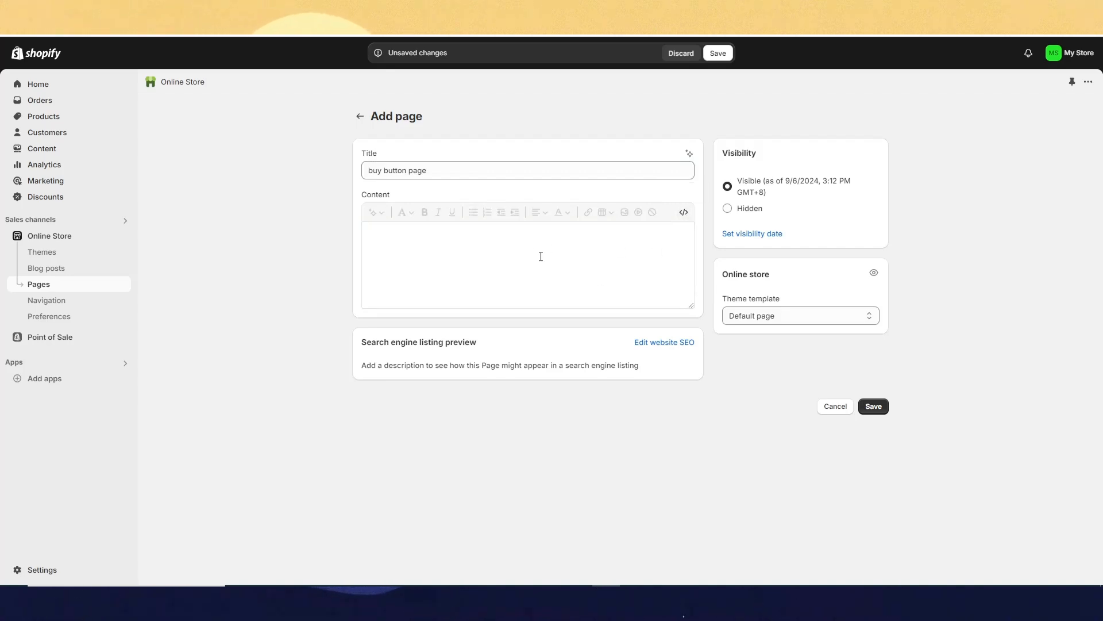
click(682, 212)
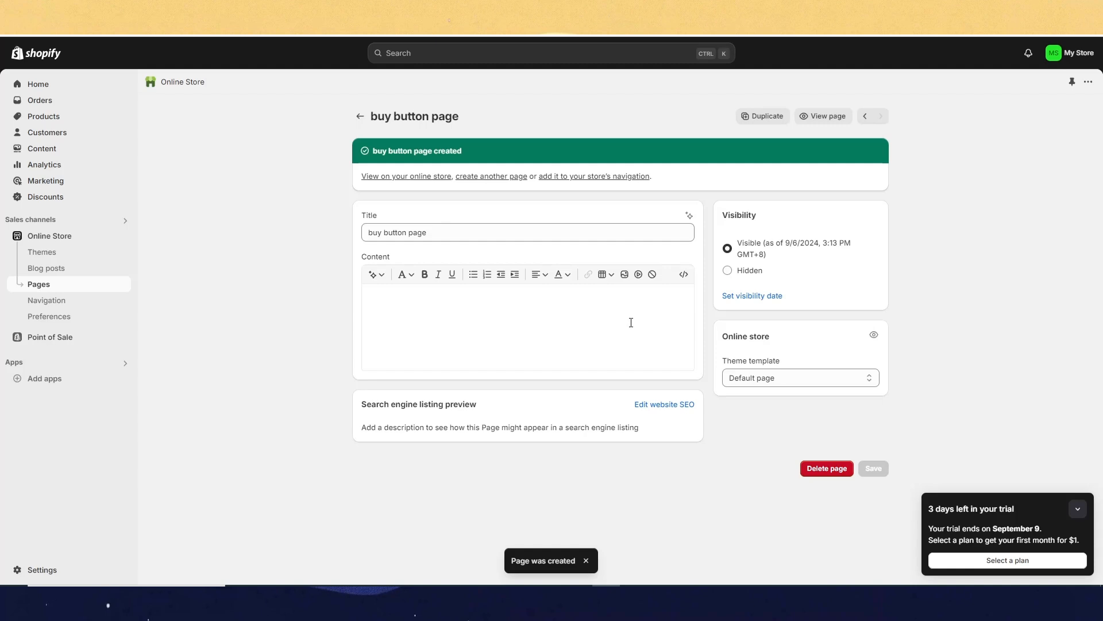
mouse_move(828, 115)
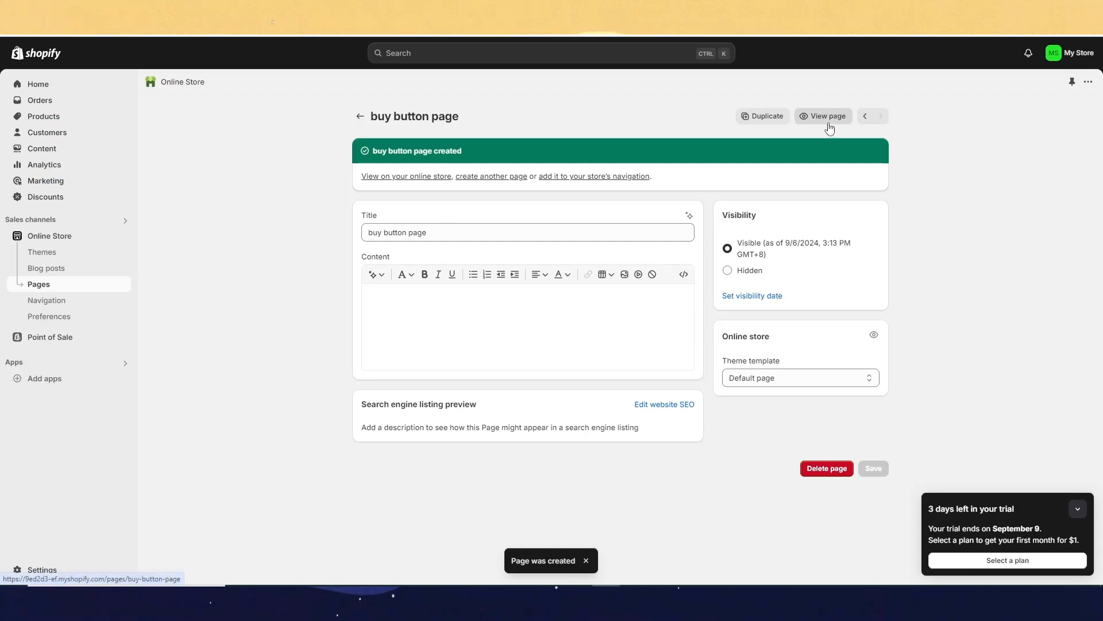
click(828, 116)
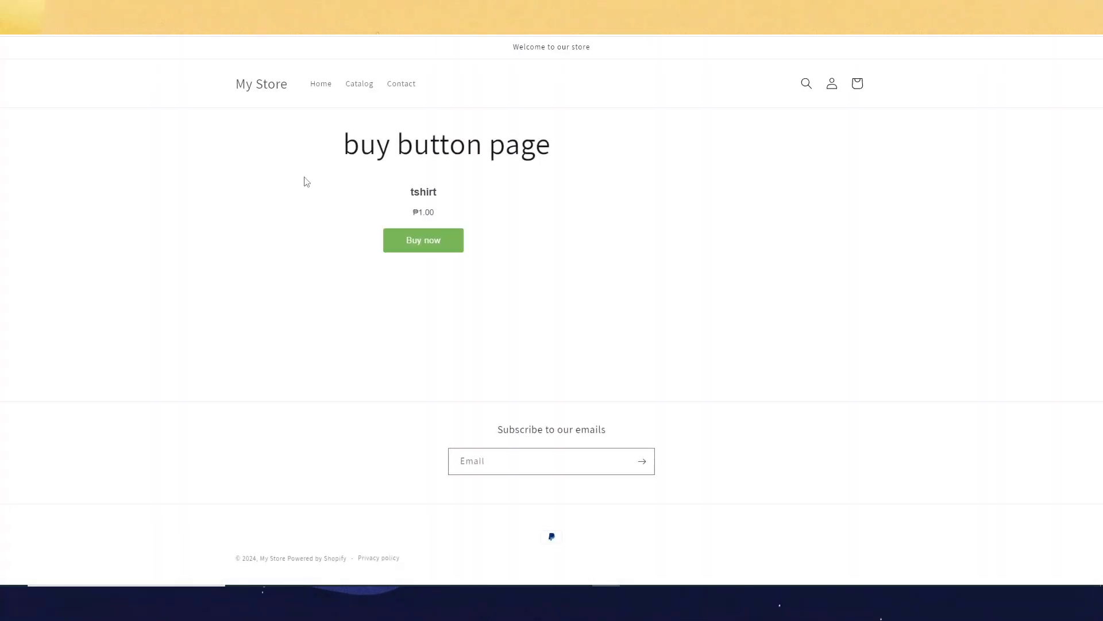